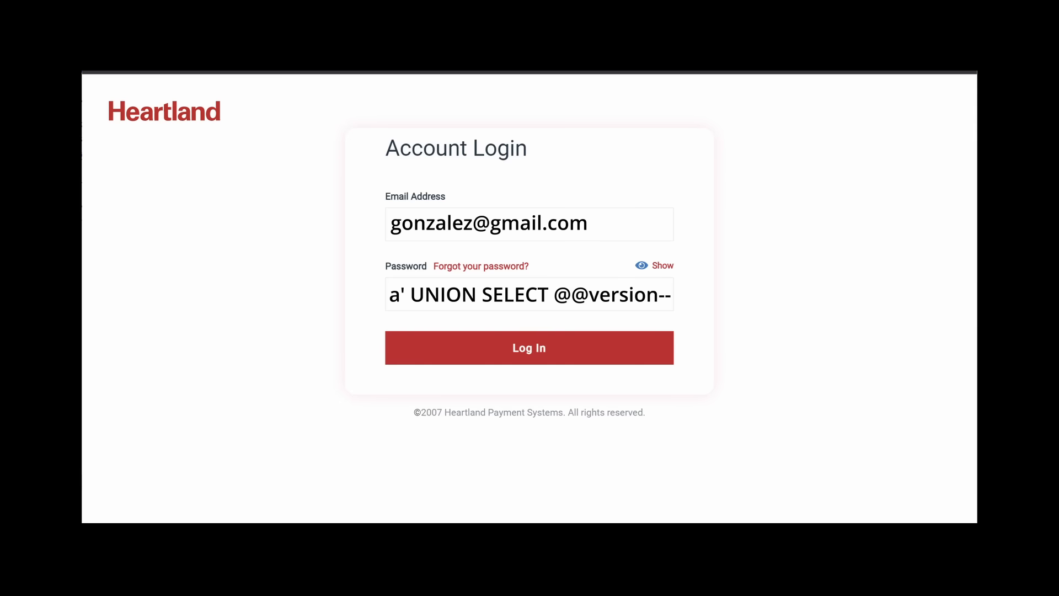
click(529, 348)
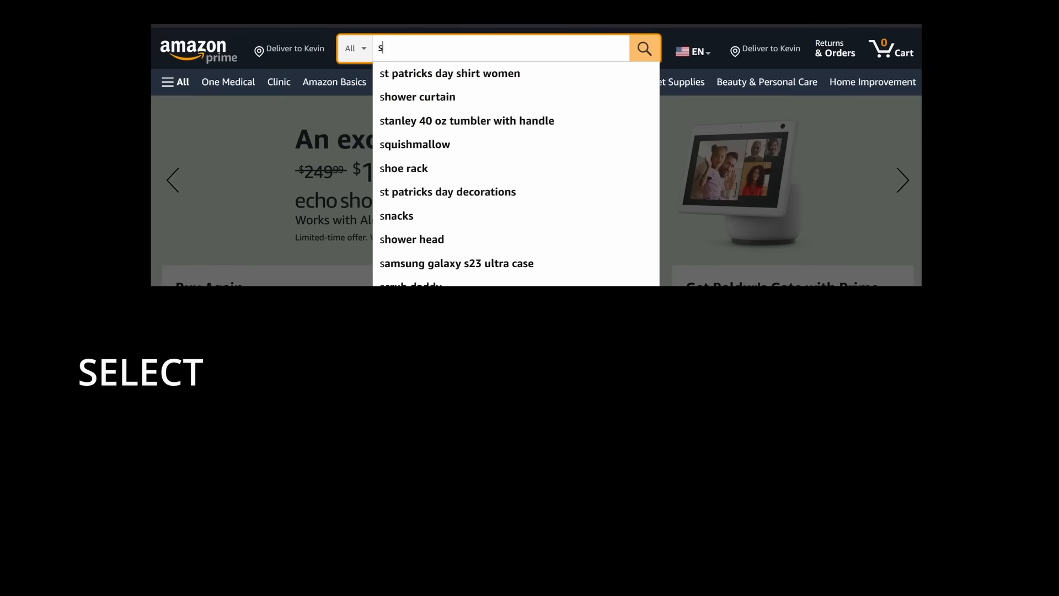
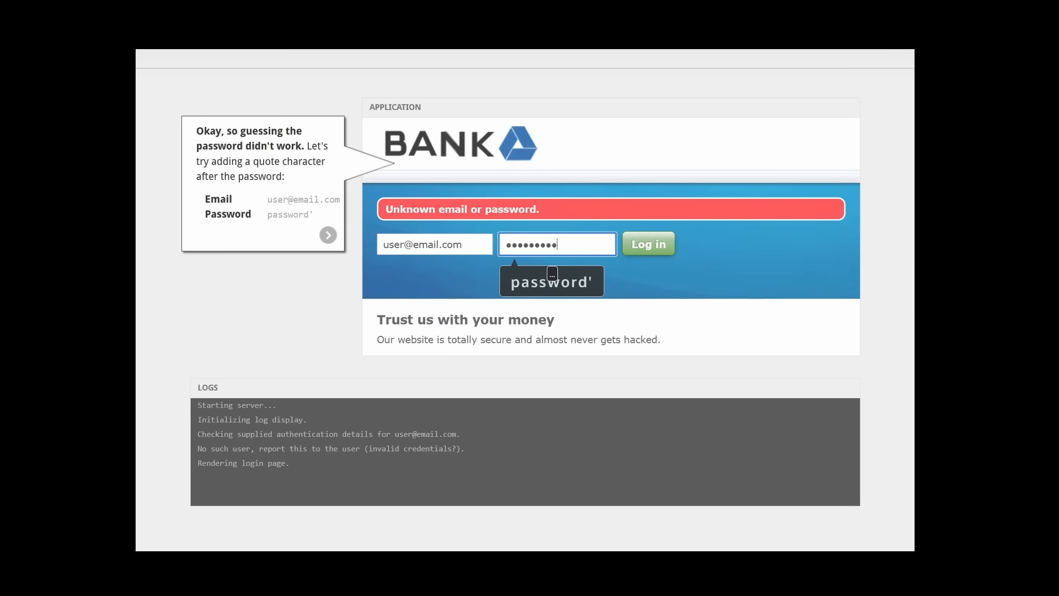
Advance to the xp_cmdshell Transact-SQL reference page
click(646, 244)
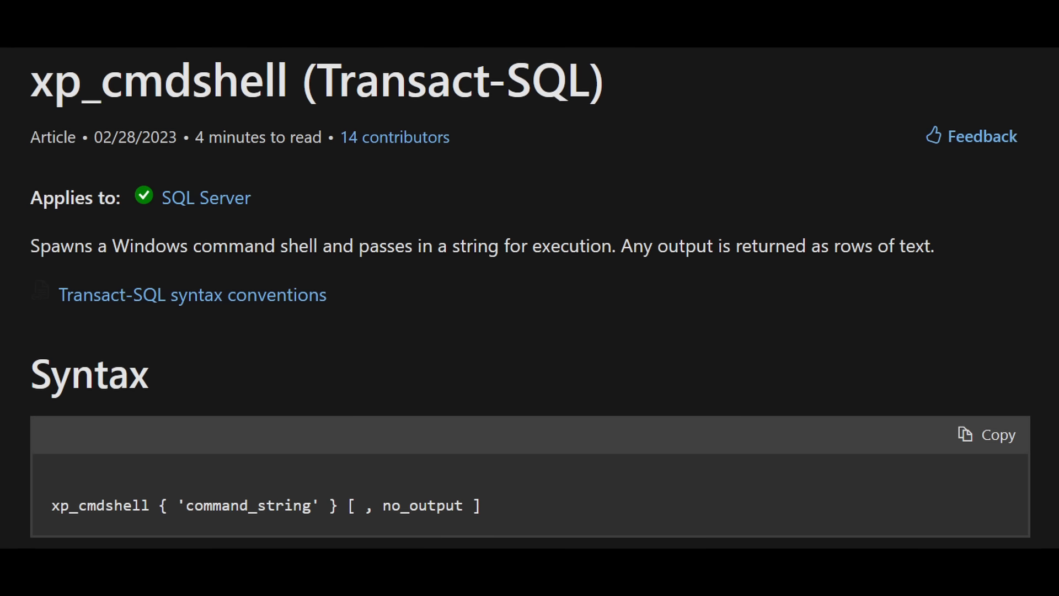
Bring up the 'How to use the xp_cmdshell extended procedure' tutorial article
drag(31, 245, 115, 245)
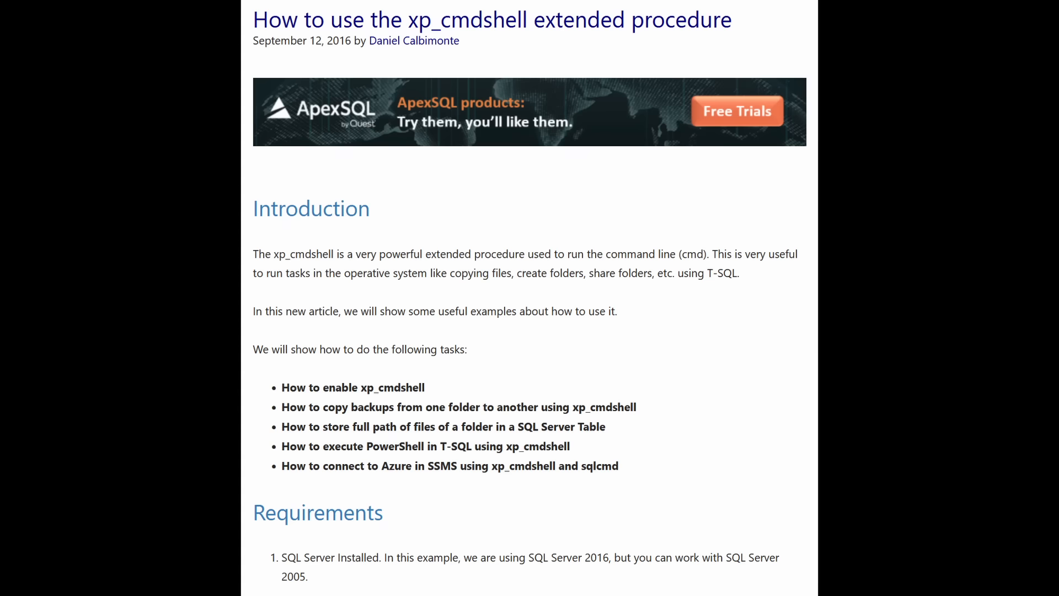
scroll(down, 3)
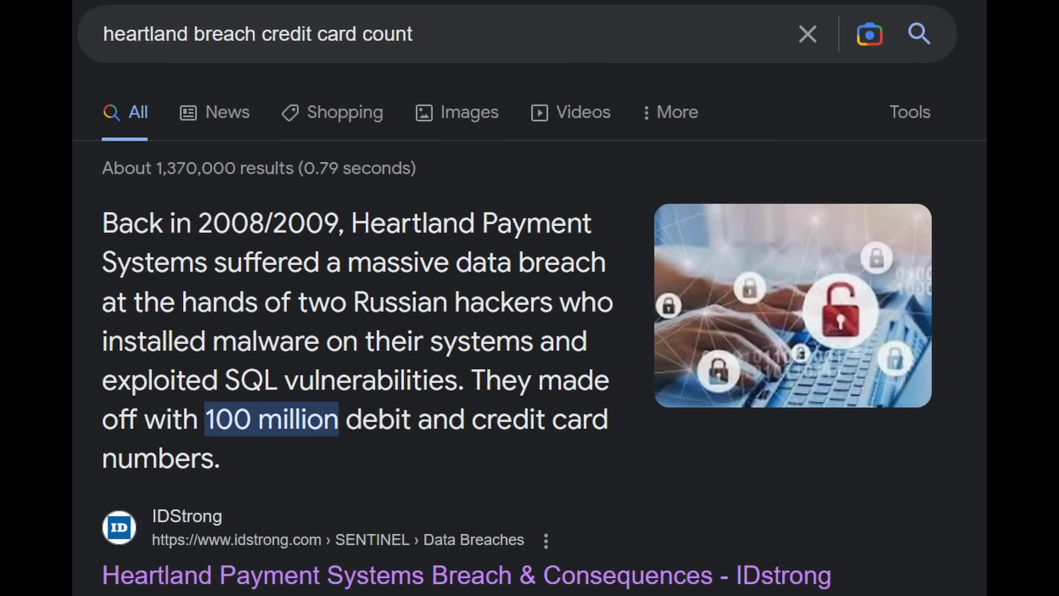
Search Google for 'america population' to compare against the exposed card count
text(america population)
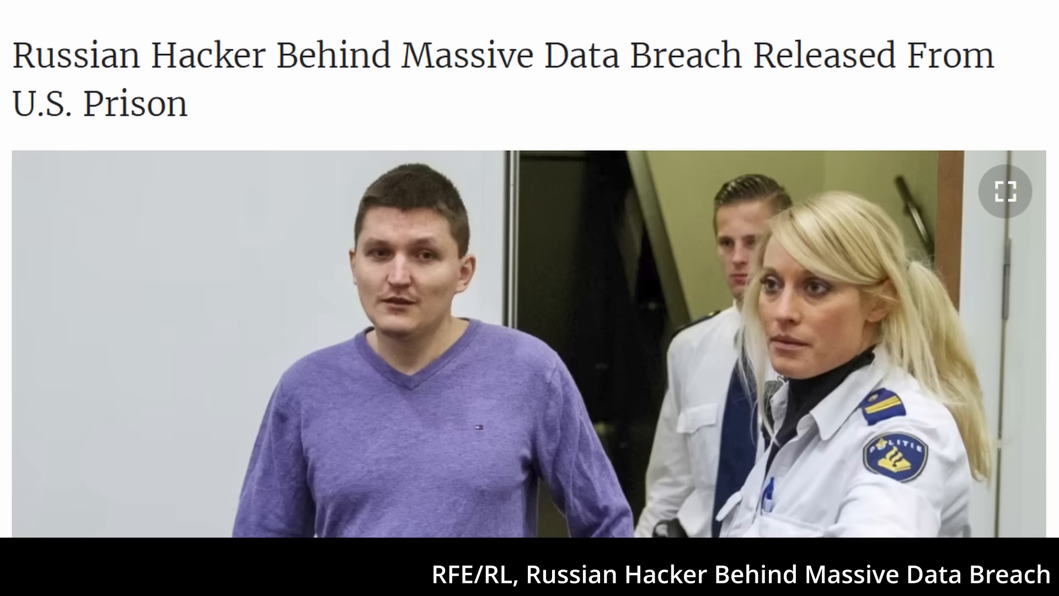
Scroll down through the Russian hacker release article to the security recommendation
scroll(down, 3)
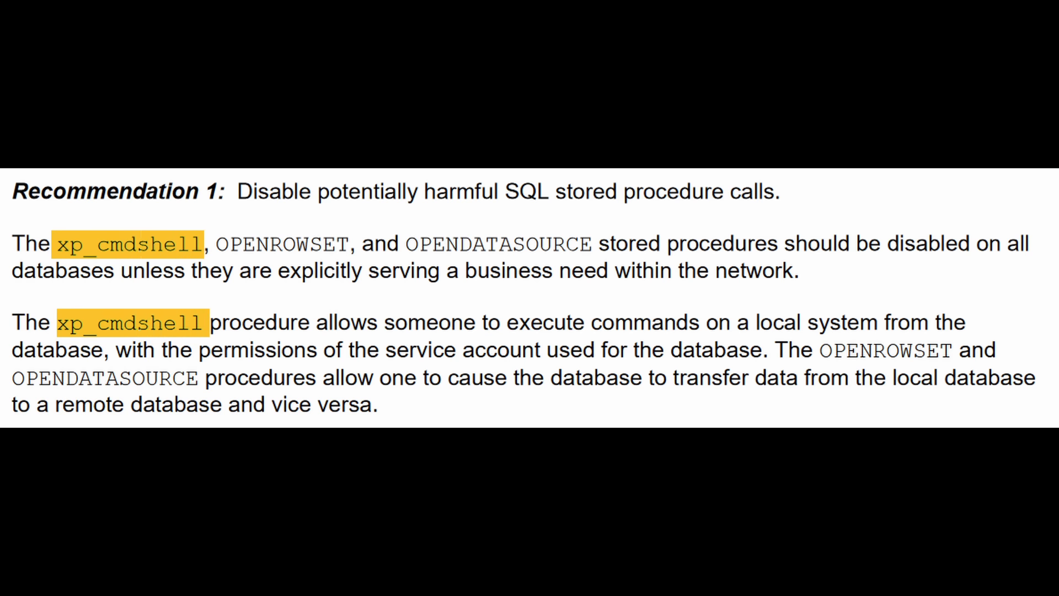
Scroll the FBI guidance down to Recommendation 2 on denying extended URLs
scroll(down, 3)
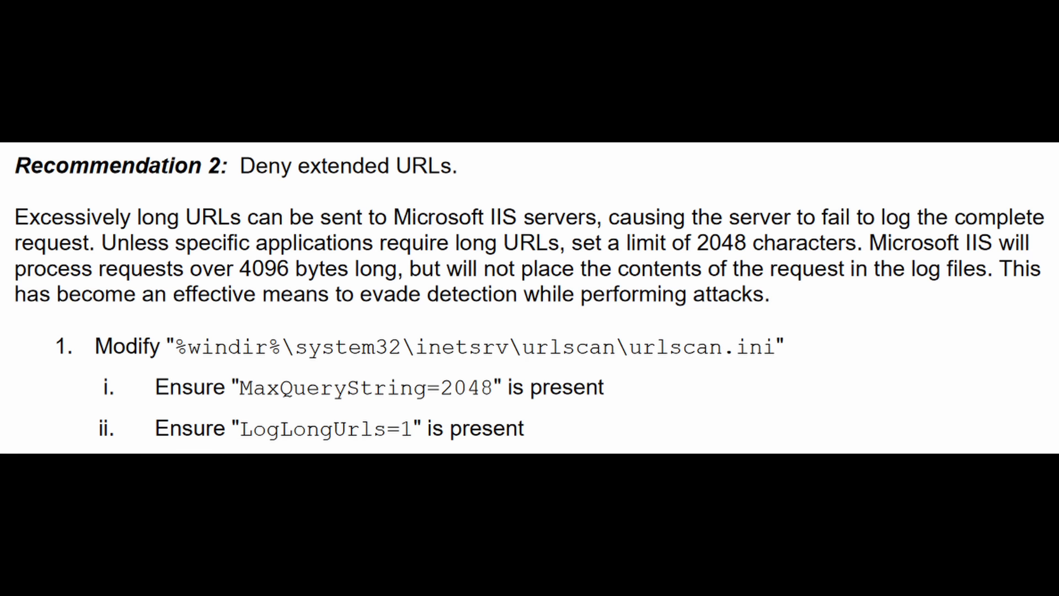